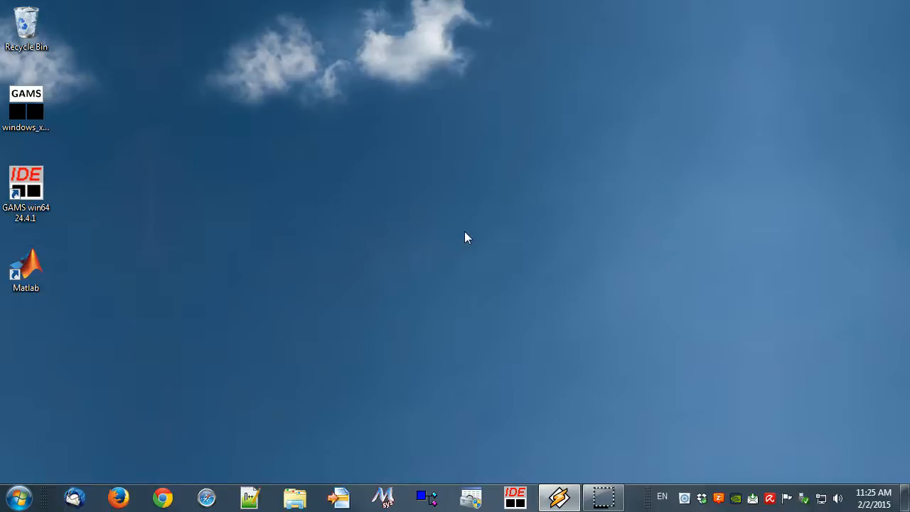
- Run the GAMS installer in advanced mode, tick Add GAMS directory to PATH, then quit setup
double_click(25, 102)
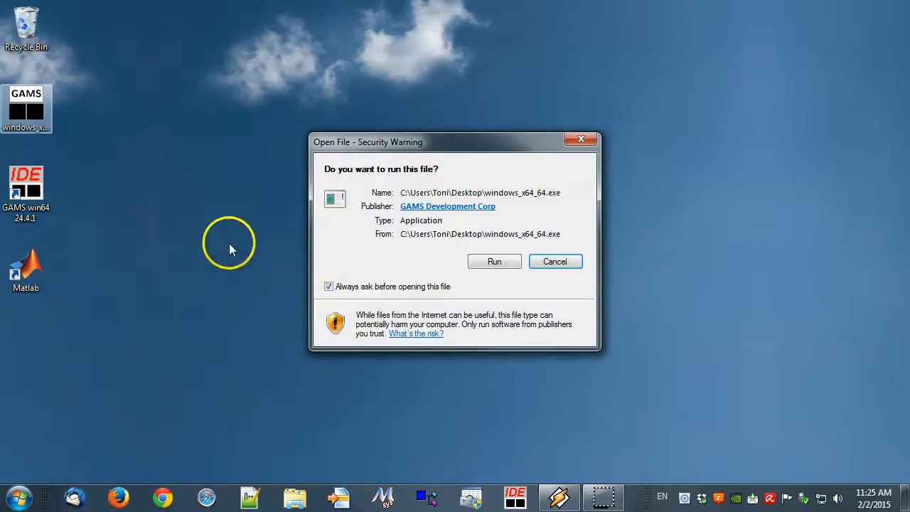
left_click(495, 262)
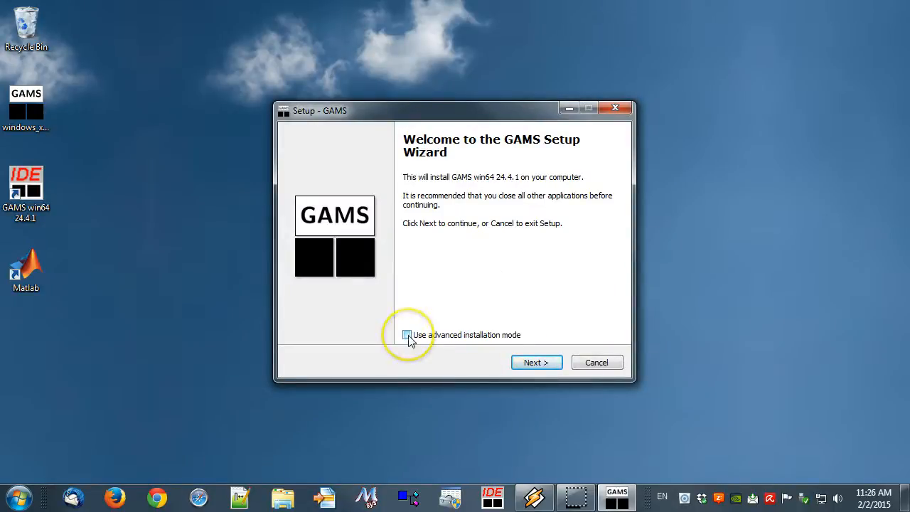
left_click(407, 335)
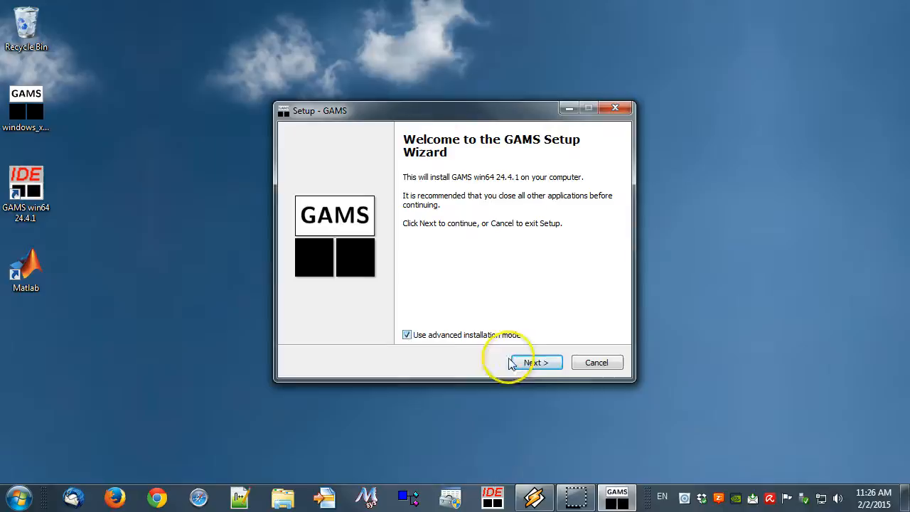
left_click(538, 362)
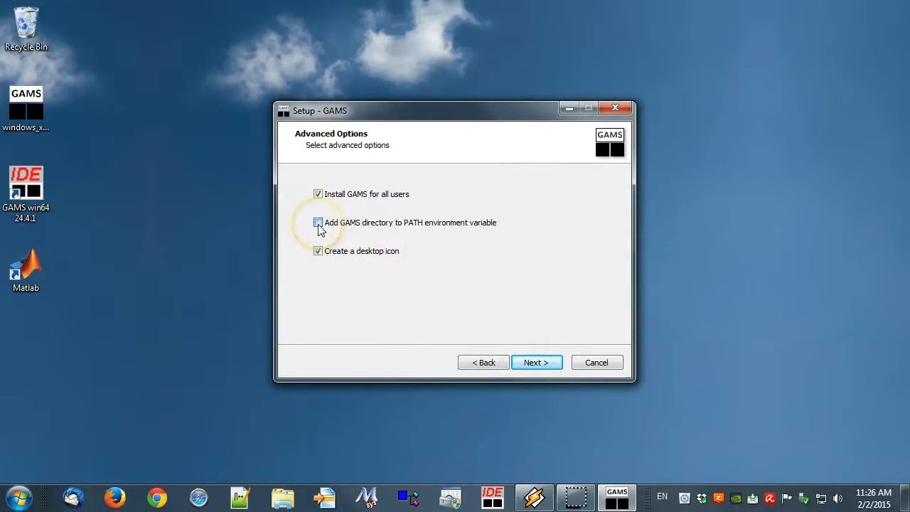
left_click(319, 221)
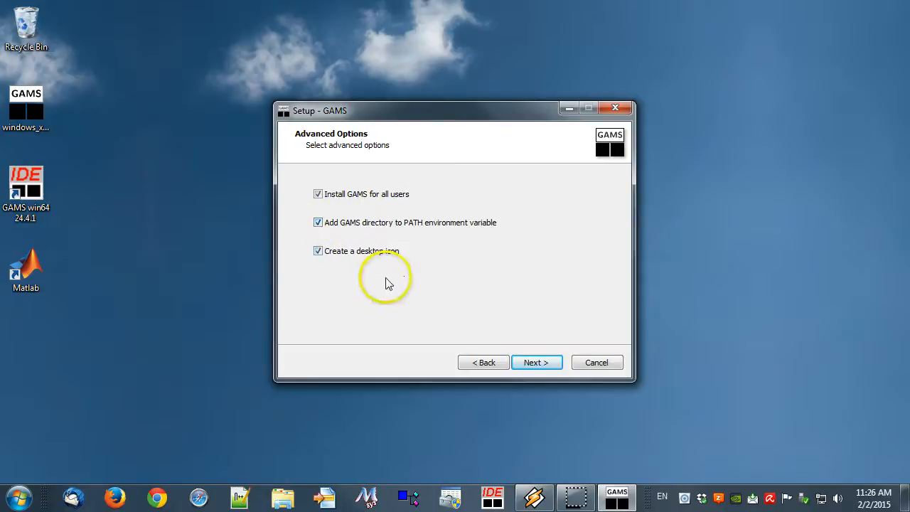
mouse_move(456, 297)
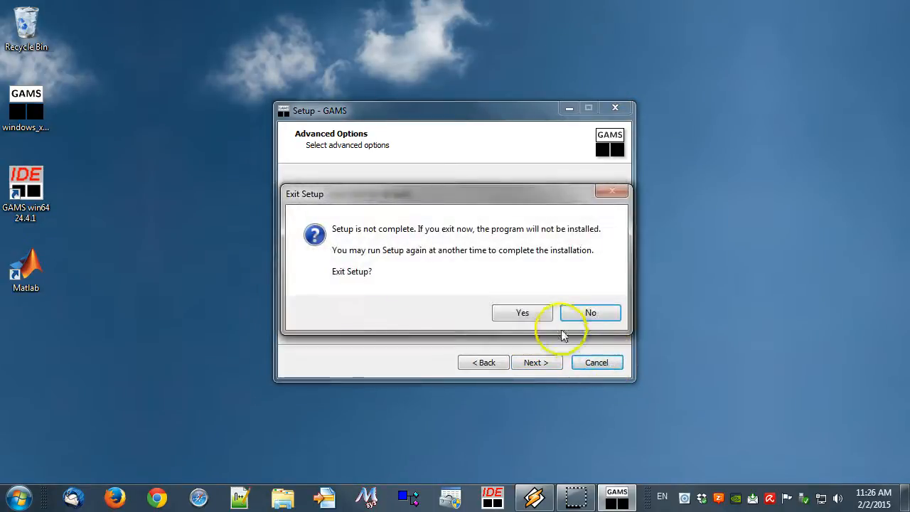
left_click(522, 313)
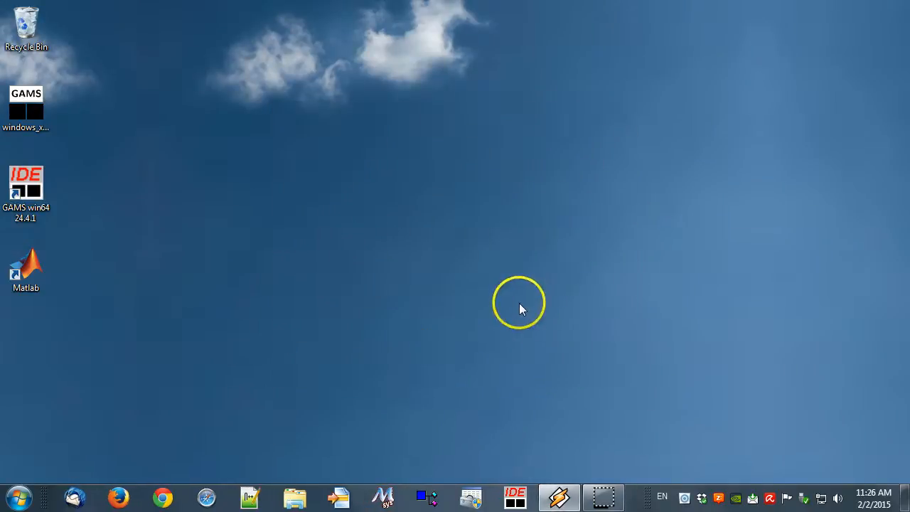
mouse_move(228, 239)
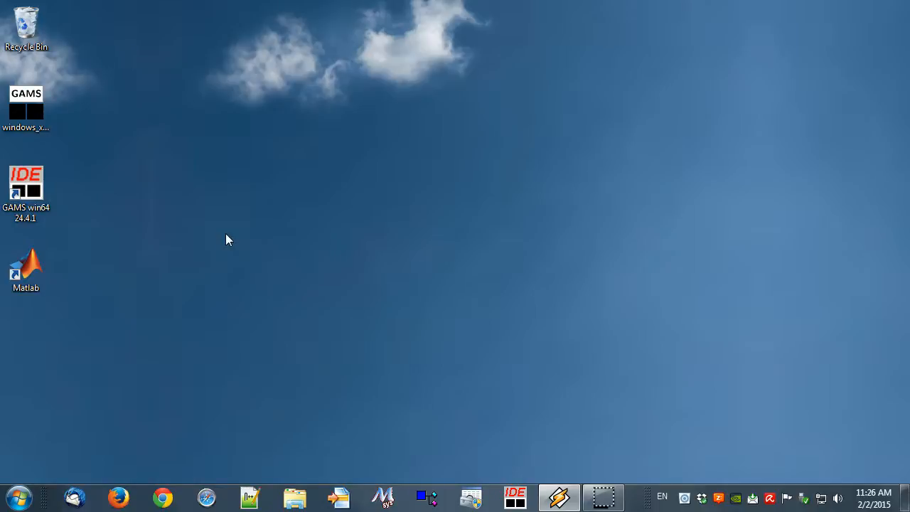
- Launch MATLAB R2014b from its desktop shortcut
double_click(25, 266)
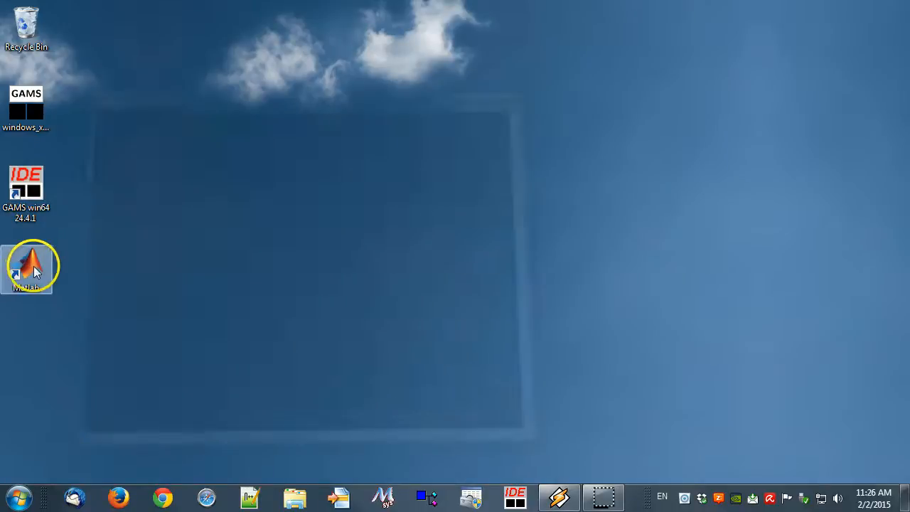
double_click(29, 267)
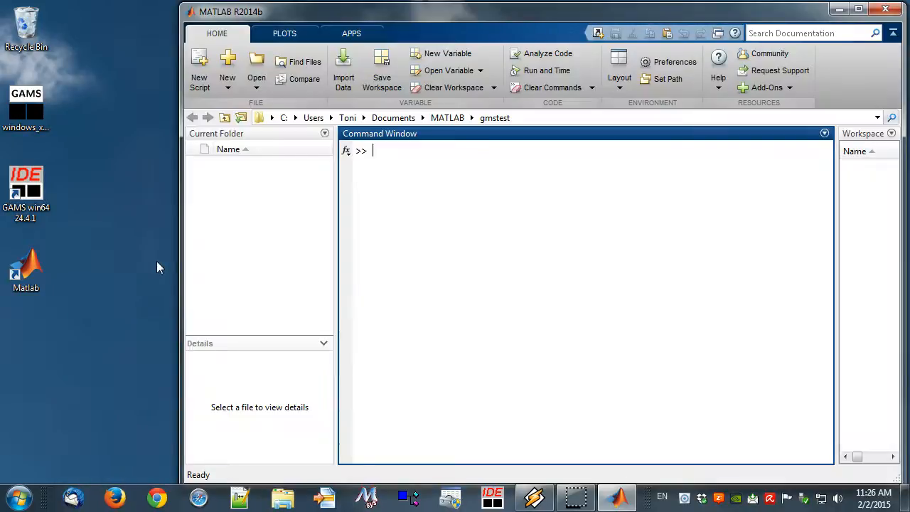
mouse_move(168, 266)
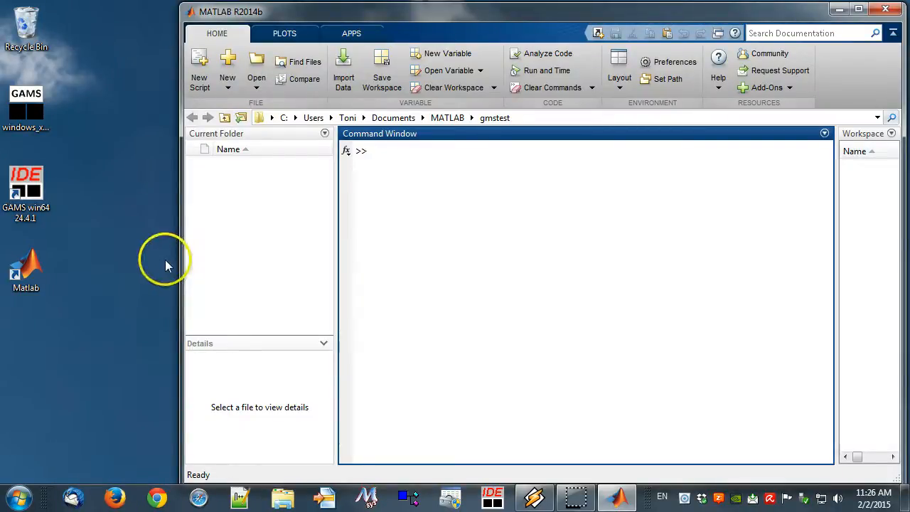
- Run system 'gams ? lo=3' so GAMS prints its 24.4.1 release and license details, ans = 0
type("system")
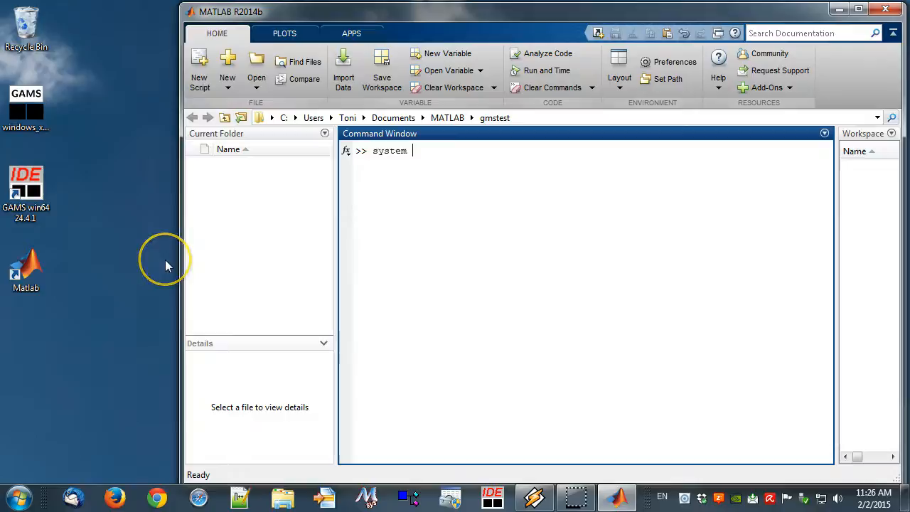
type("'gams ?")
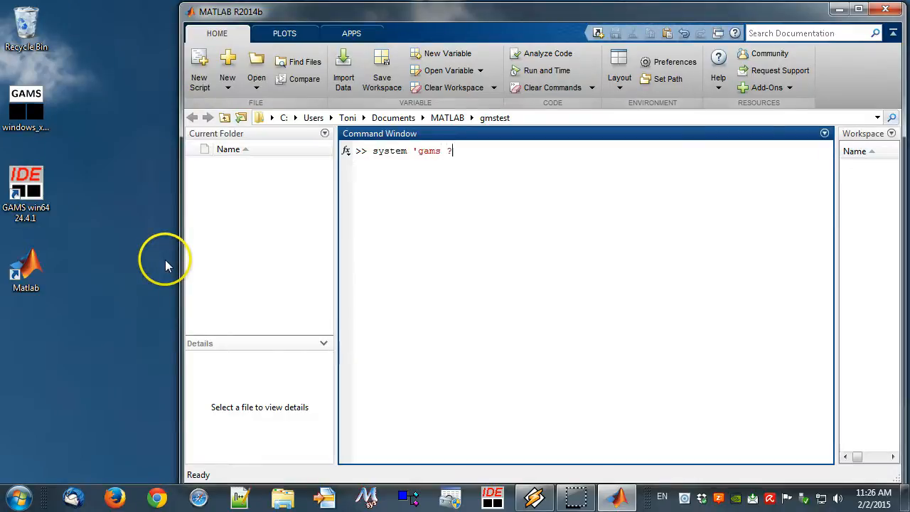
type("lo=")
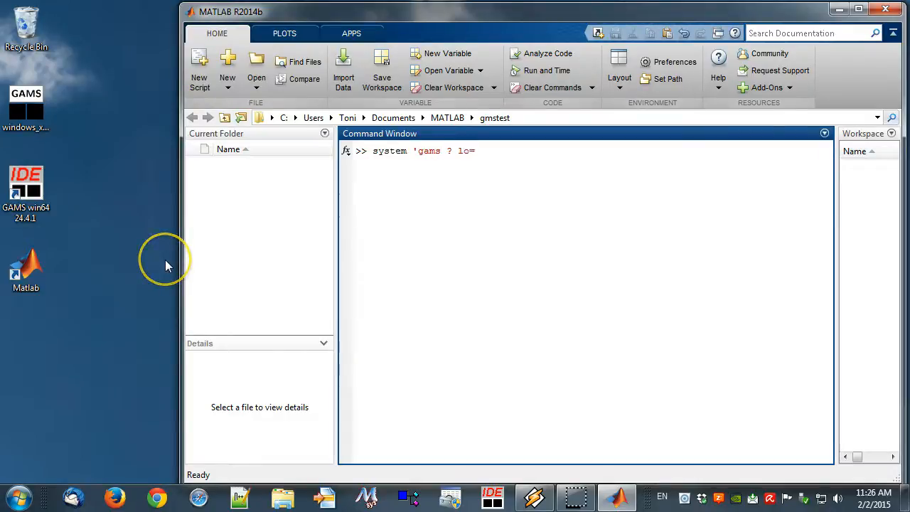
type("3'")
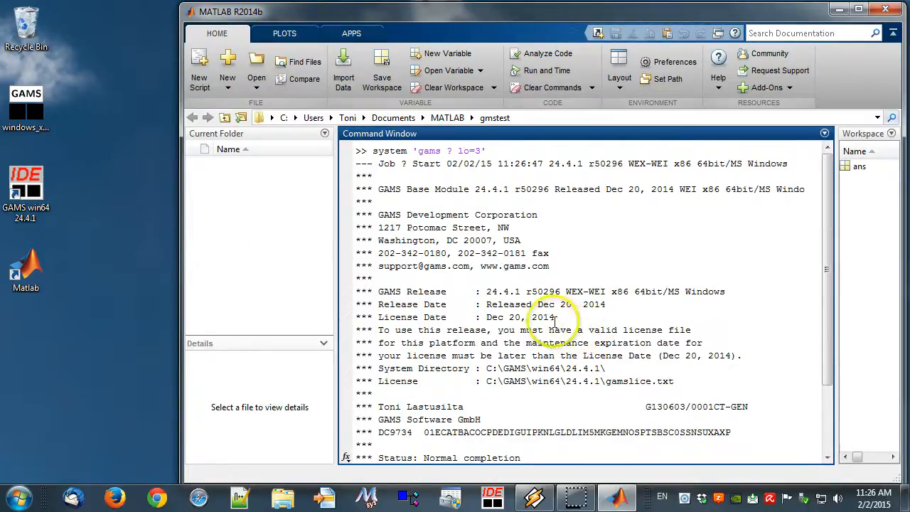
double_click(388, 151)
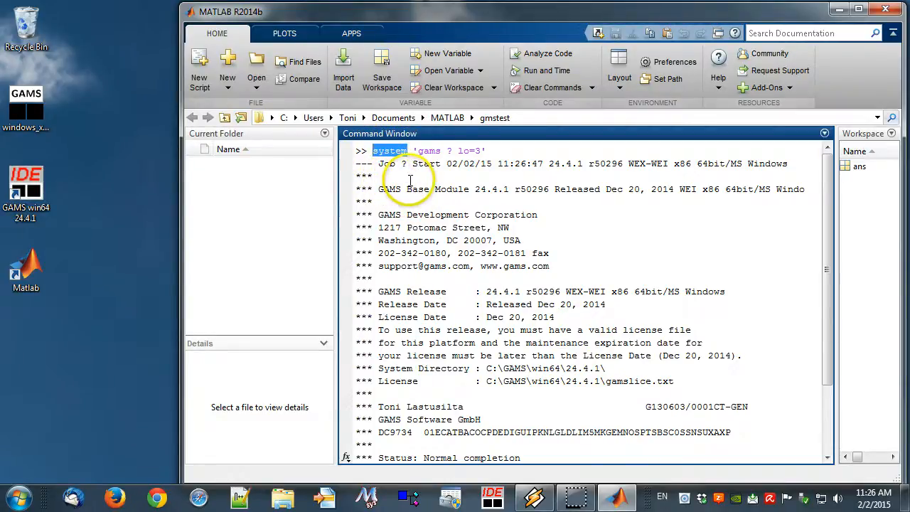
double_click(429, 151)
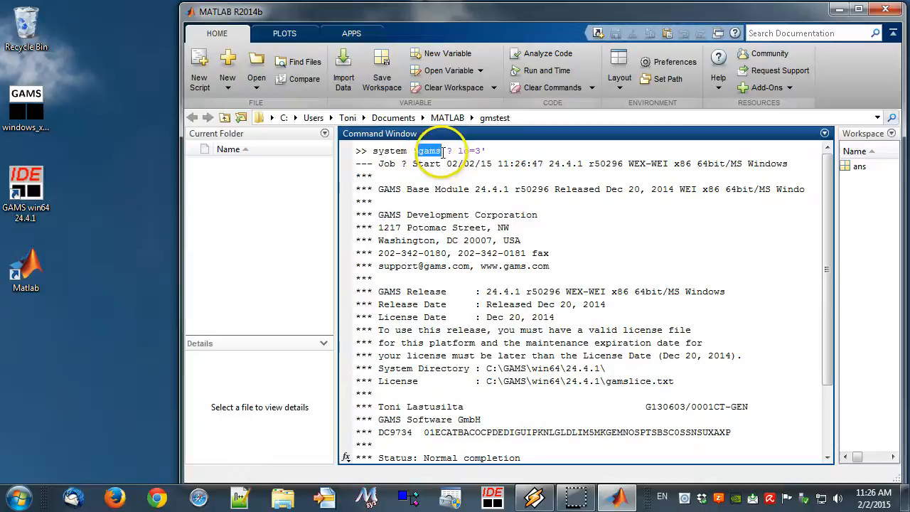
mouse_move(464, 176)
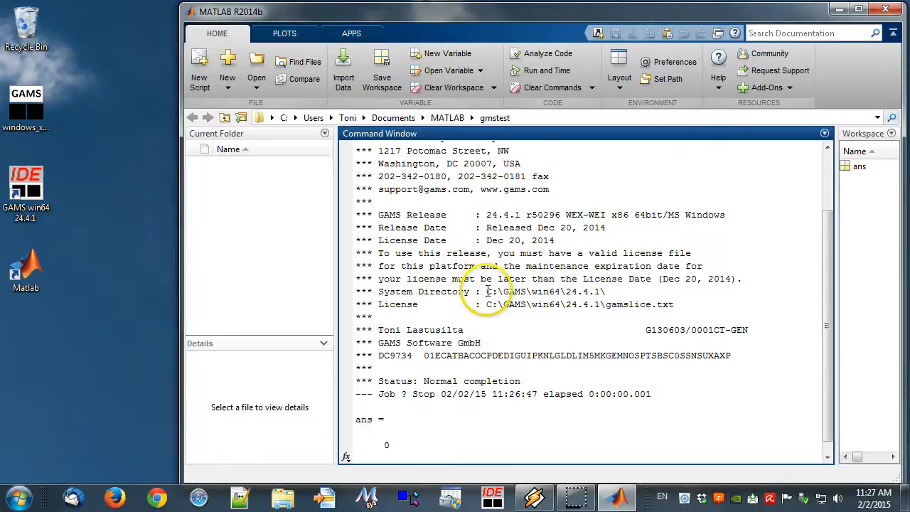
- Copy the GAMS system directory C:\GAMS\win64\24.4.1 from the output and bring up Set Path
left_click_drag(486, 291, 604, 291)
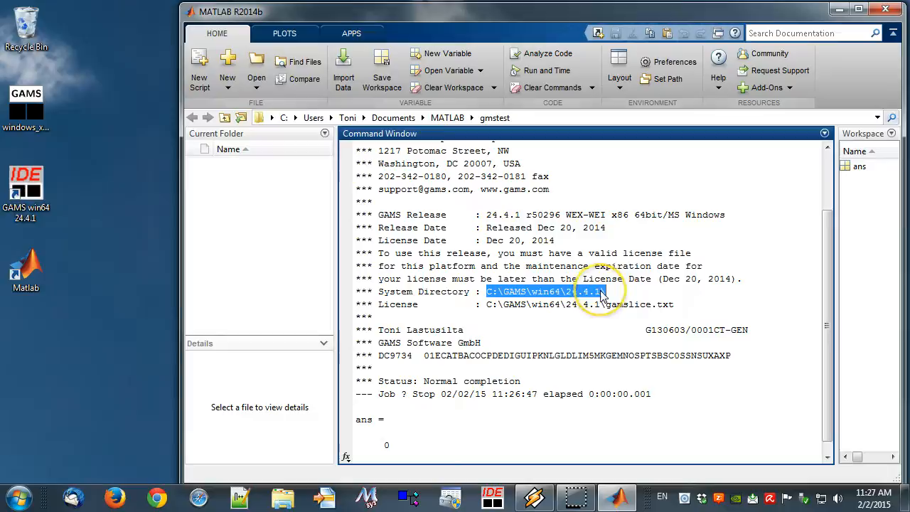
right_click(554, 291)
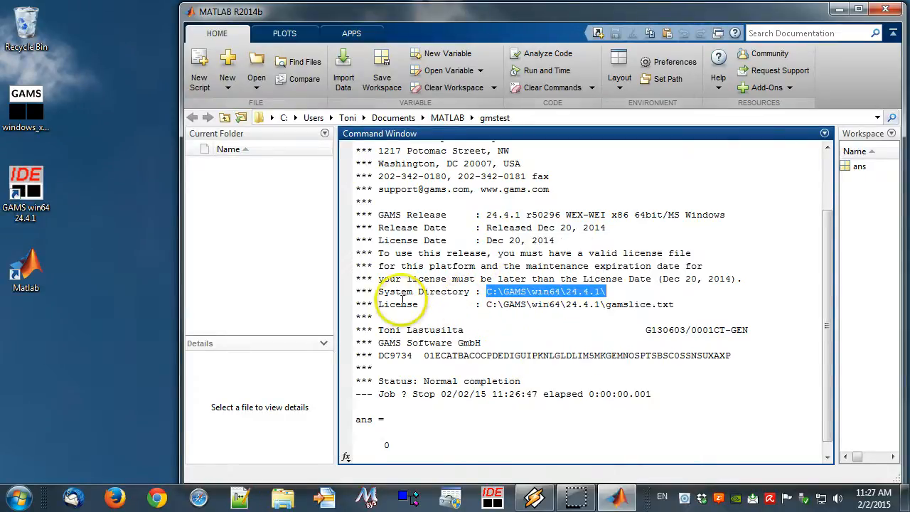
mouse_move(625, 149)
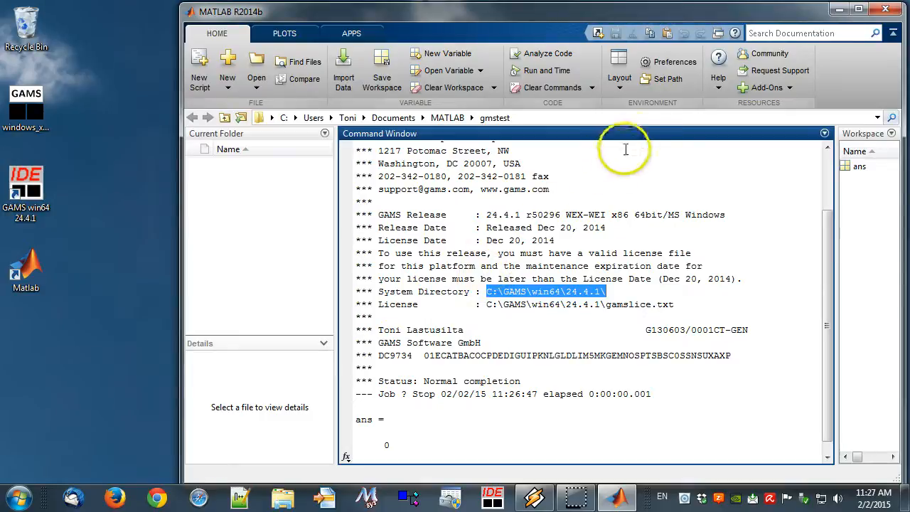
mouse_move(668, 79)
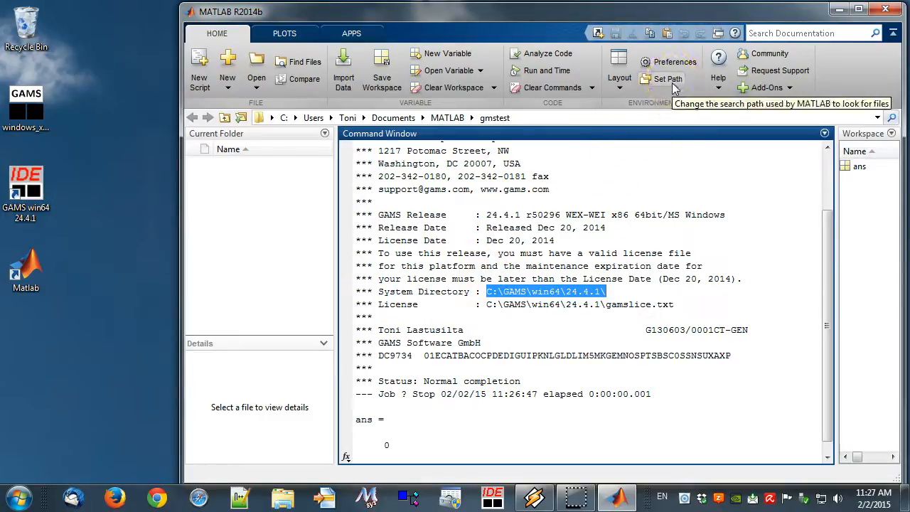
left_click(665, 78)
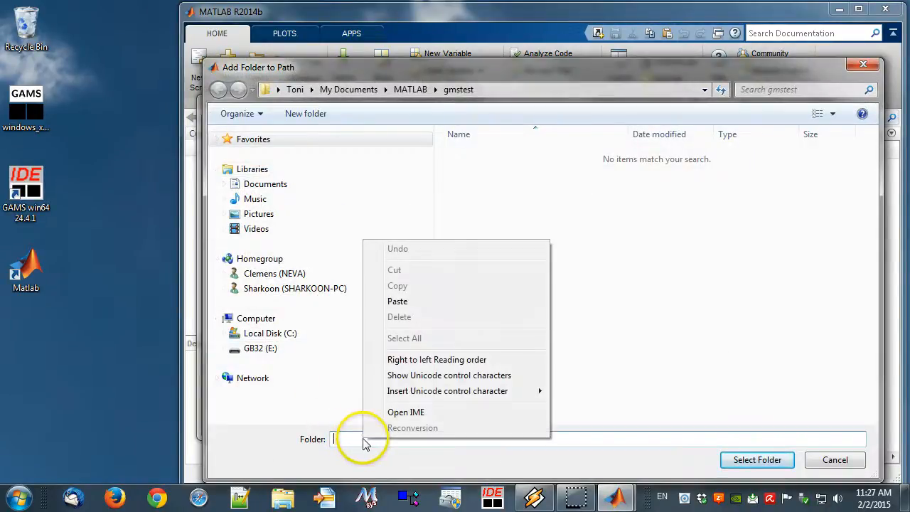
- Add C:\GAMS\win64\24.4.1 to the top of the MATLAB search path and save it
left_click(398, 301)
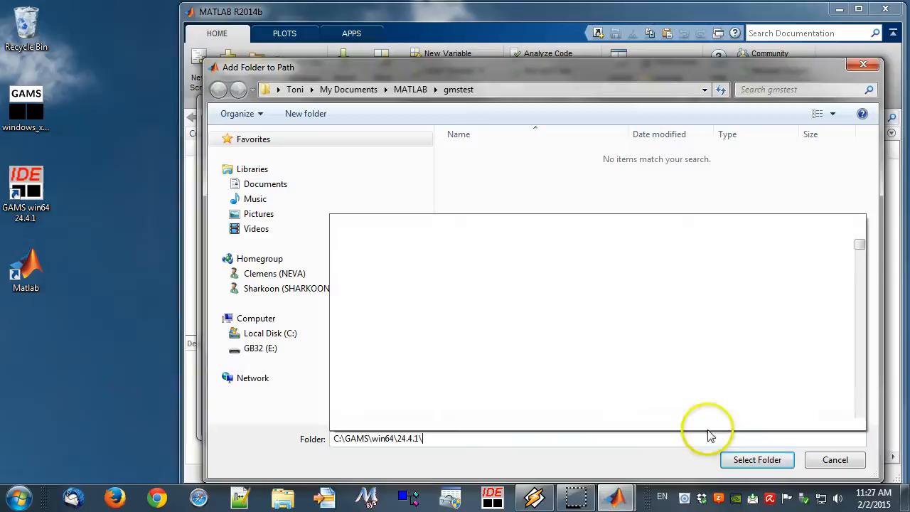
left_click(756, 460)
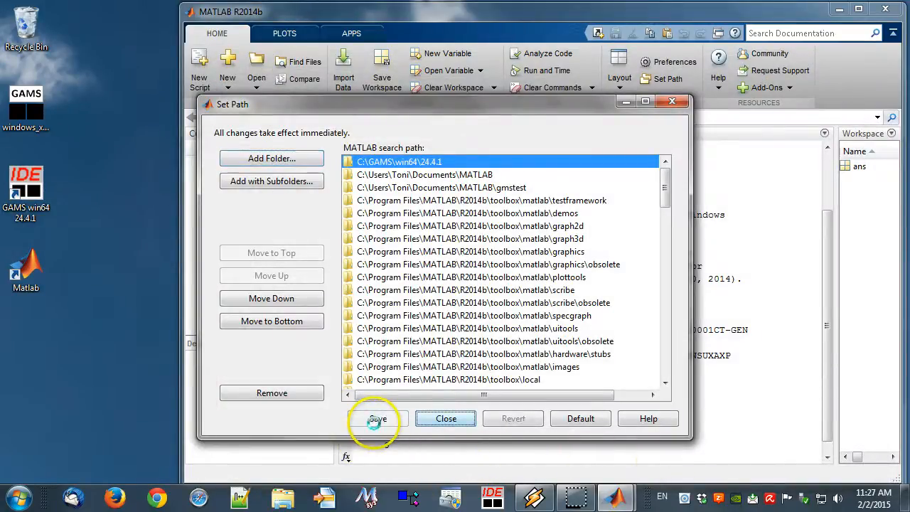
left_click(446, 418)
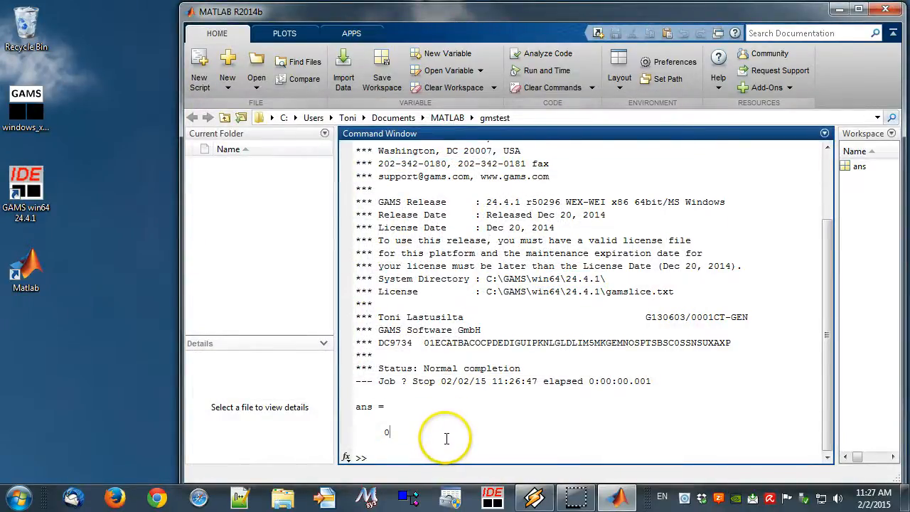
- Run which gams to confirm gams.mexw64 resolves from the GAMS 24.4.1 folder
type("which gams")
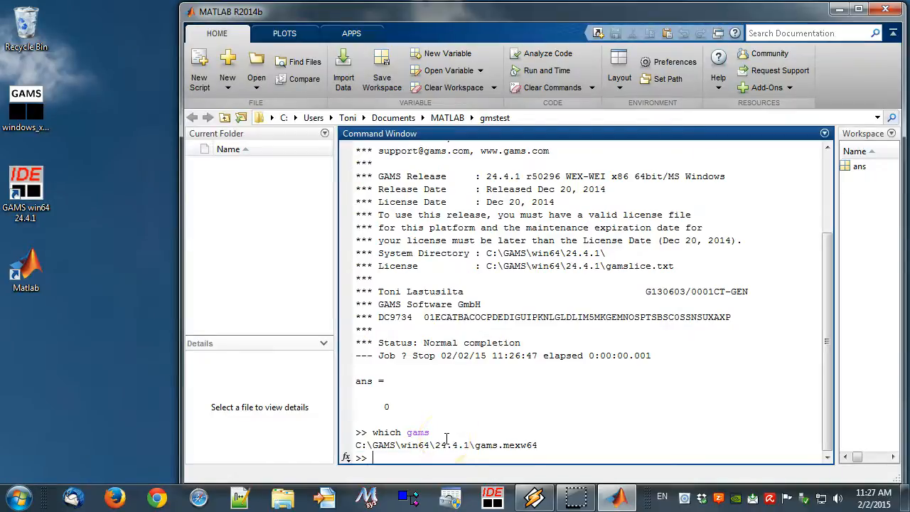
mouse_move(145, 401)
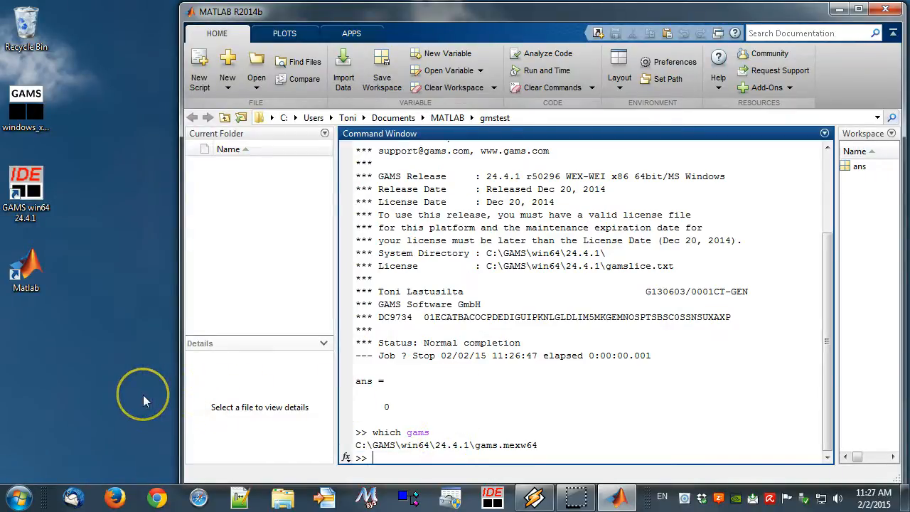
mouse_move(145, 401)
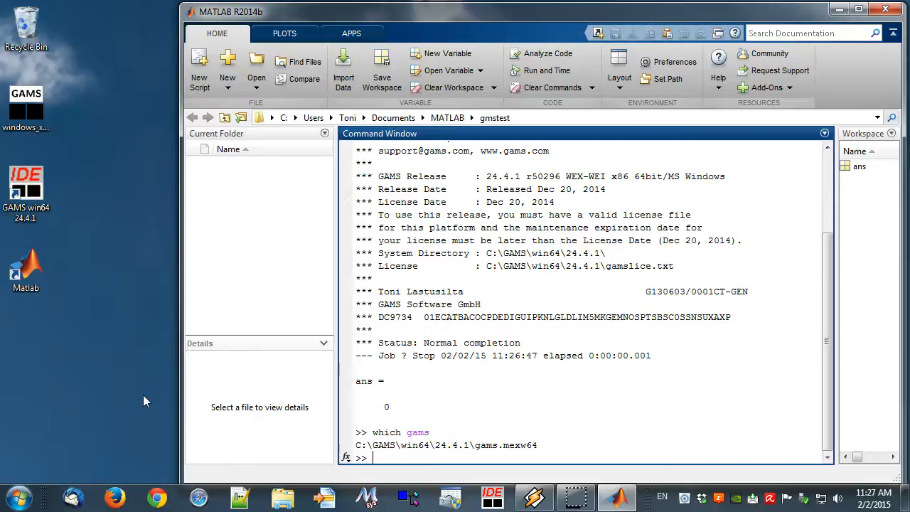
- Copy the transport model into the folder with system 'gamslib trnsport'
type("s")
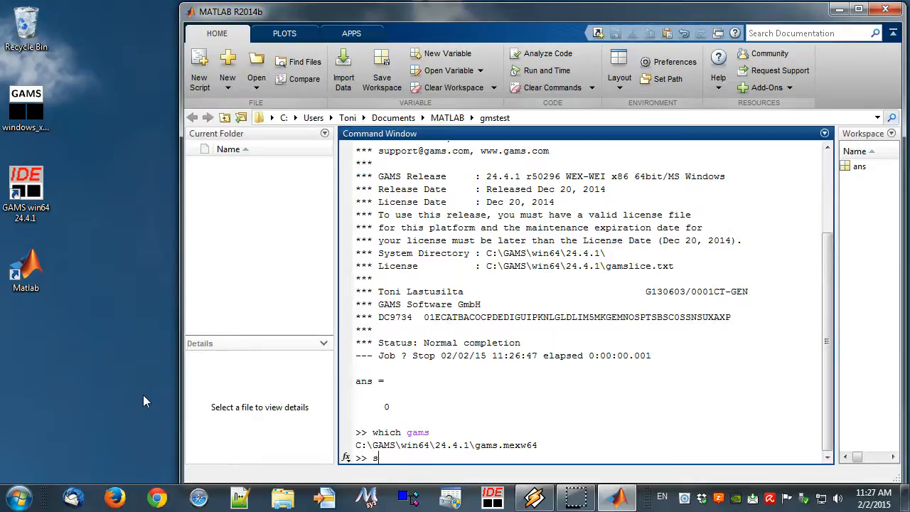
type("ystem 'g")
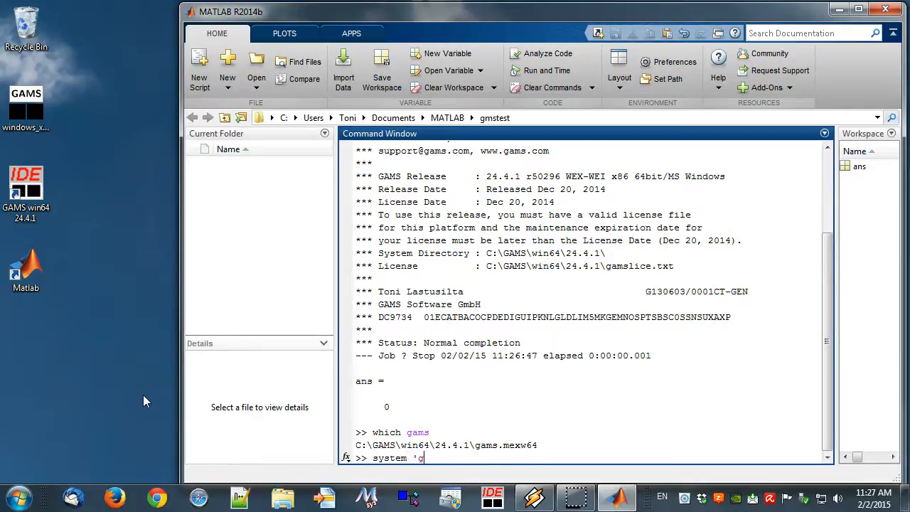
type("amslib trn")
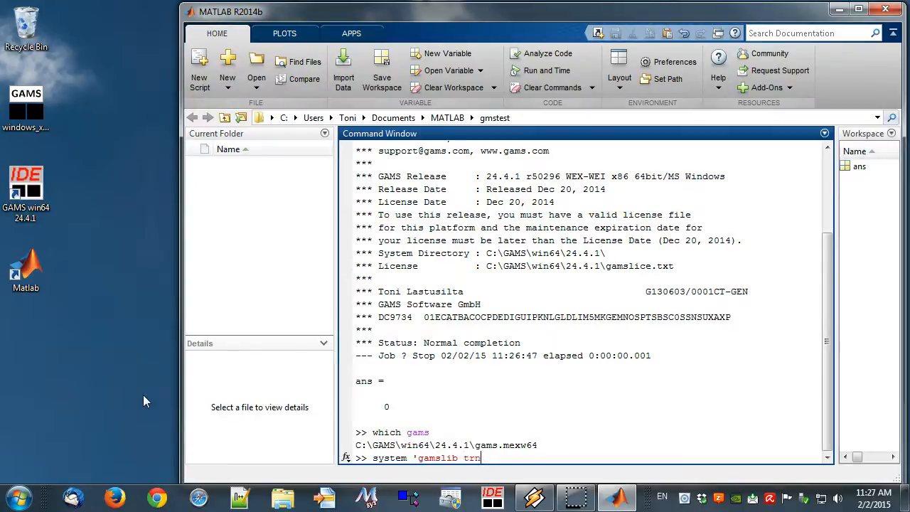
type("sport'")
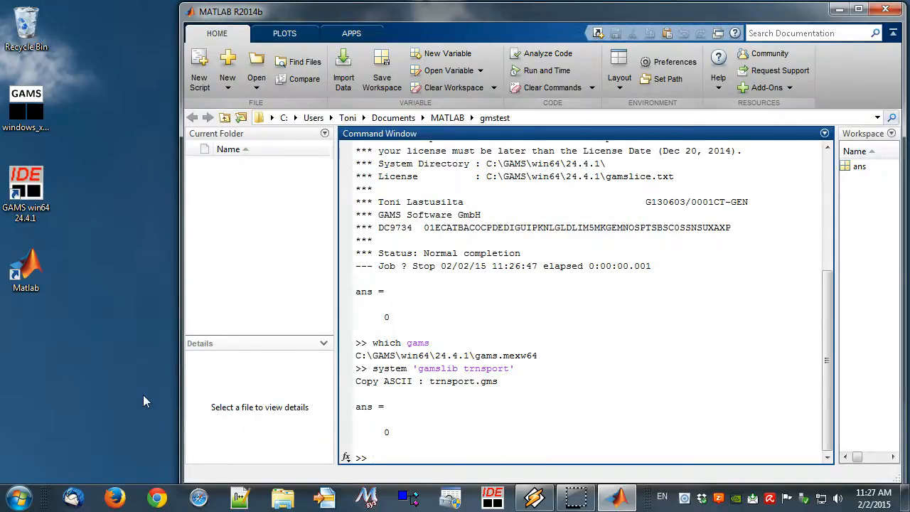
- Solve it with system 'gams trnsport lo=3 gdx=solution', reaching objective 153.675 and writing solution.gdx
type("system")
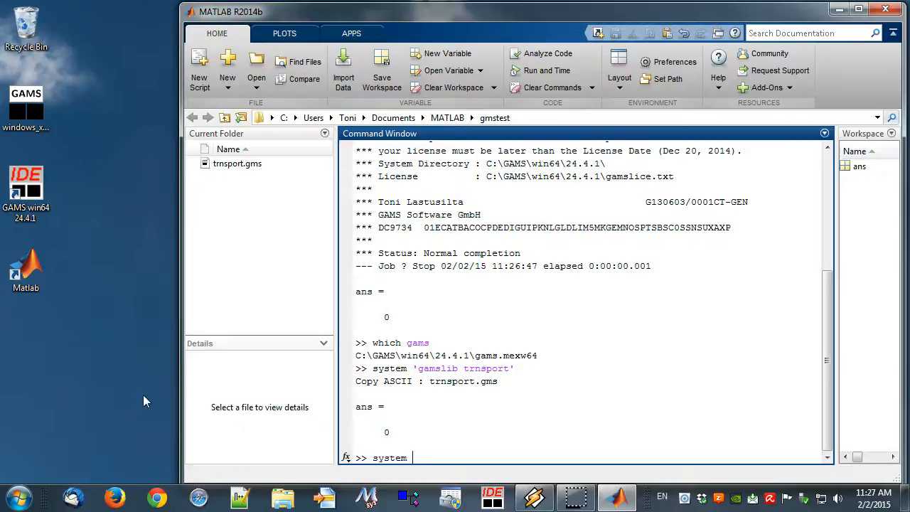
type("'gams trn")
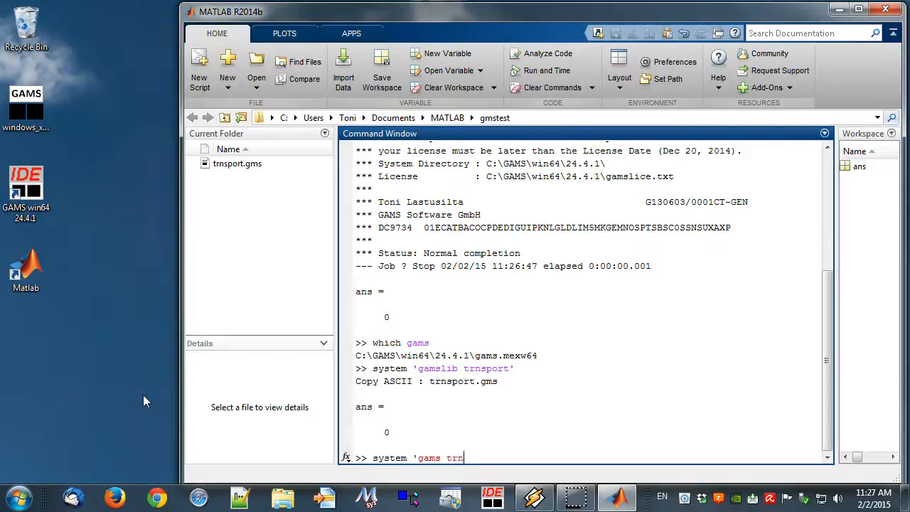
type("sport lo")
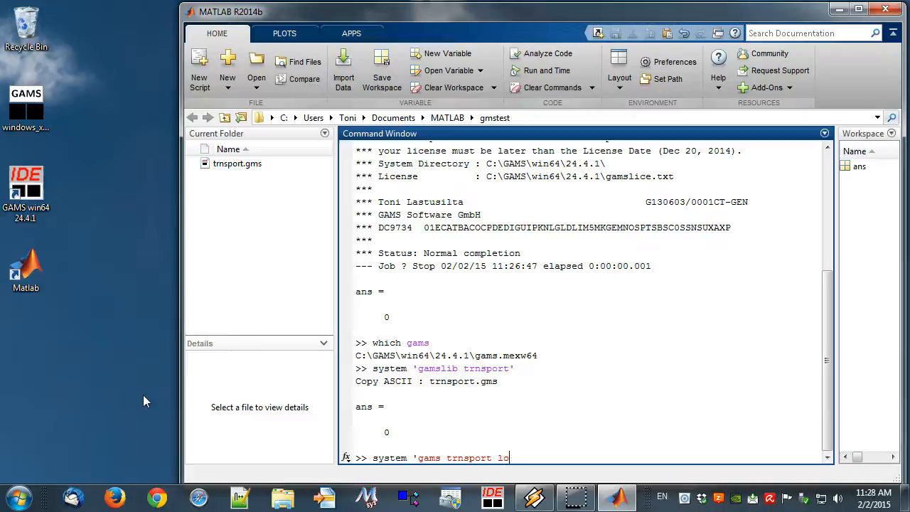
type("=3 gdx")
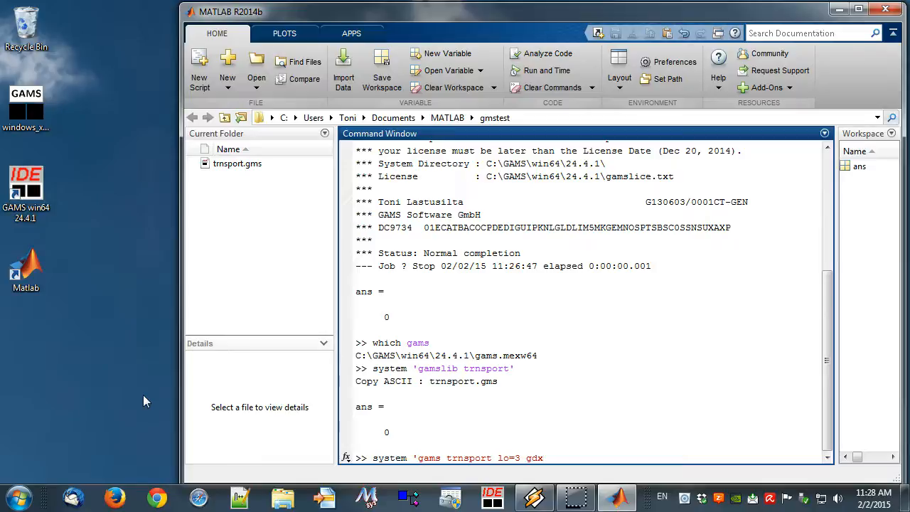
type("=solution")
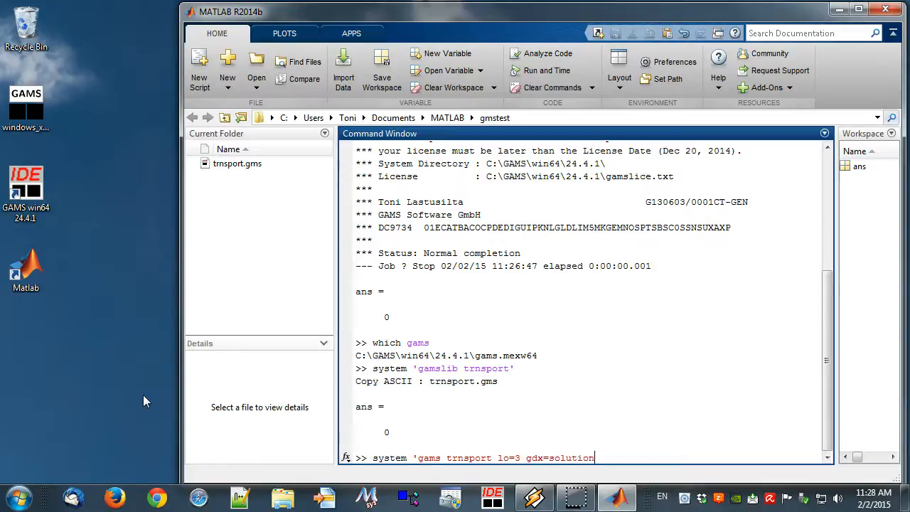
type("'")
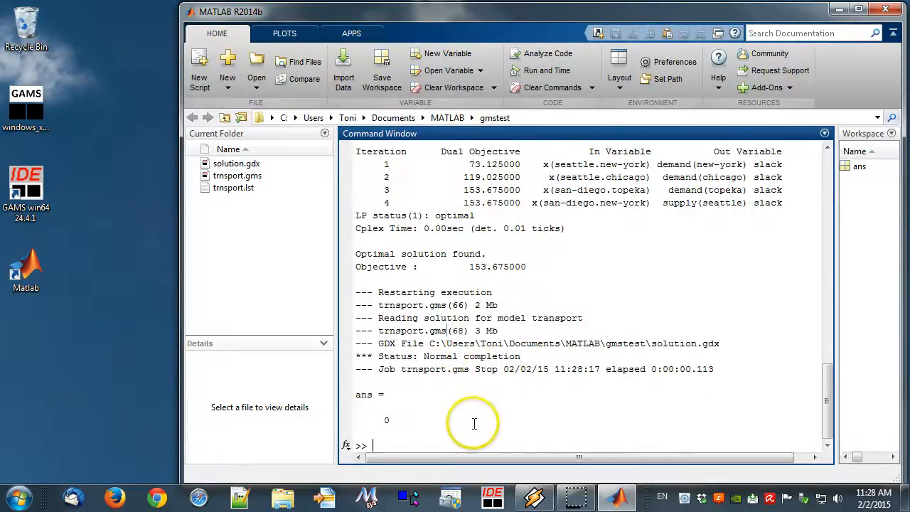
- List the symbols in solution.gdx with gdxWhos 'solution', then begin gdxInfo 'solution'
type("g")
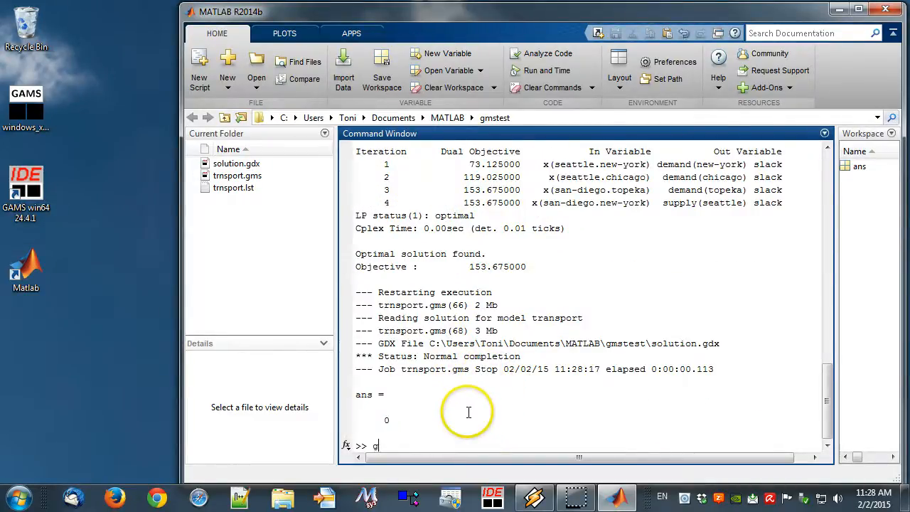
type("dxWhos")
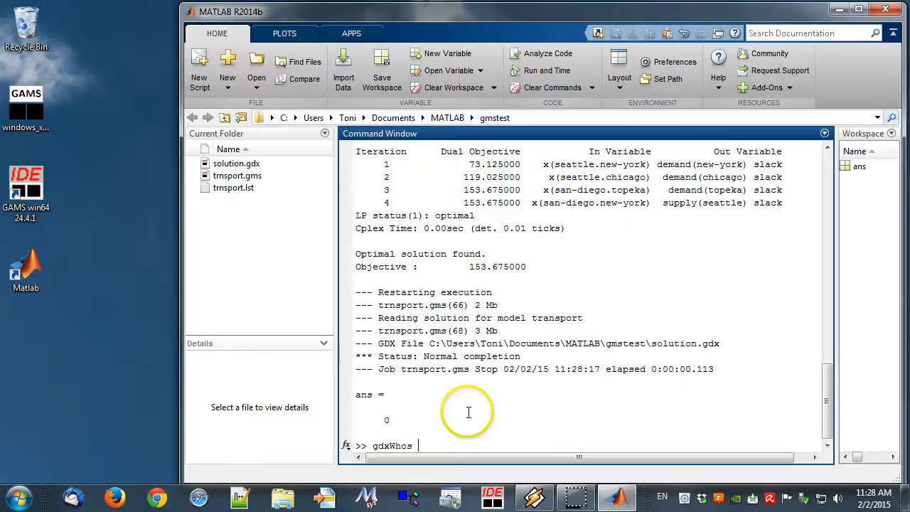
type("'solution'")
type("gdxInfo '")
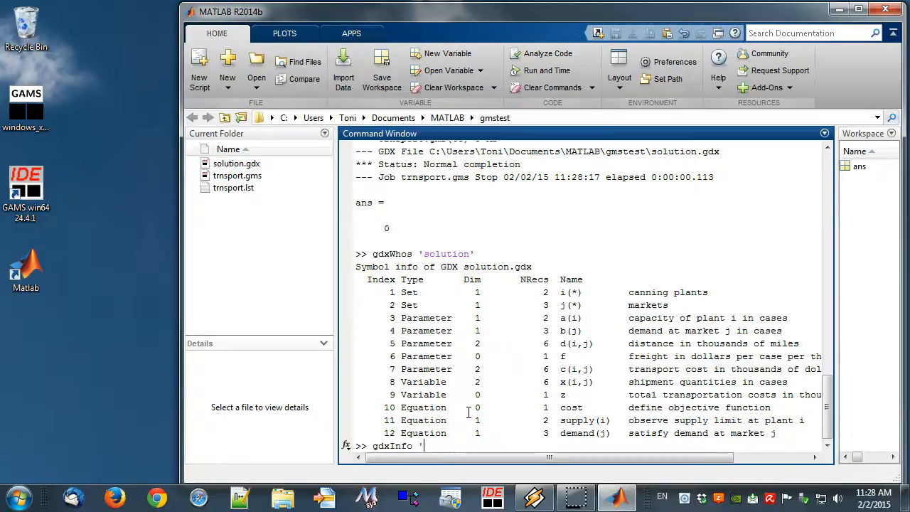
type("solution")
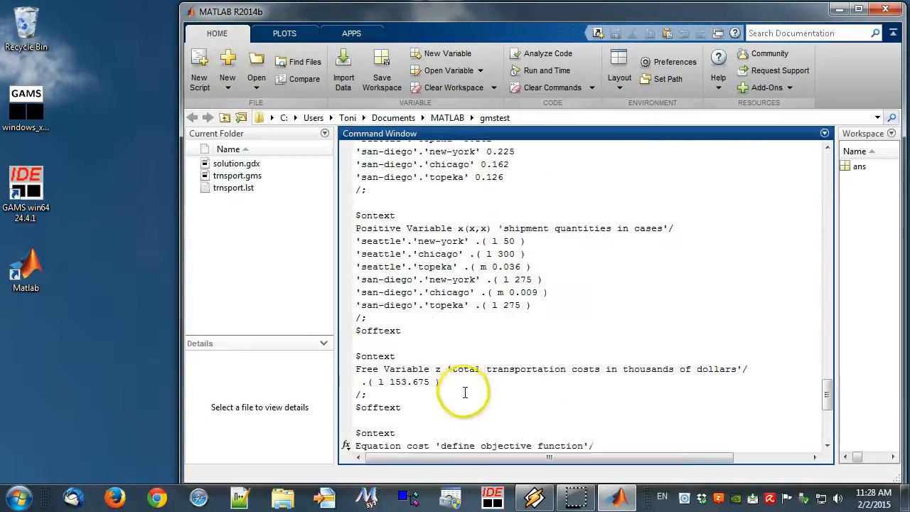
- Scroll through the gdxInfo dump, enter the GDXMRW routine names irgdx rgdx iwgdx wgdx, and switch to the browser
scroll("down", 3)
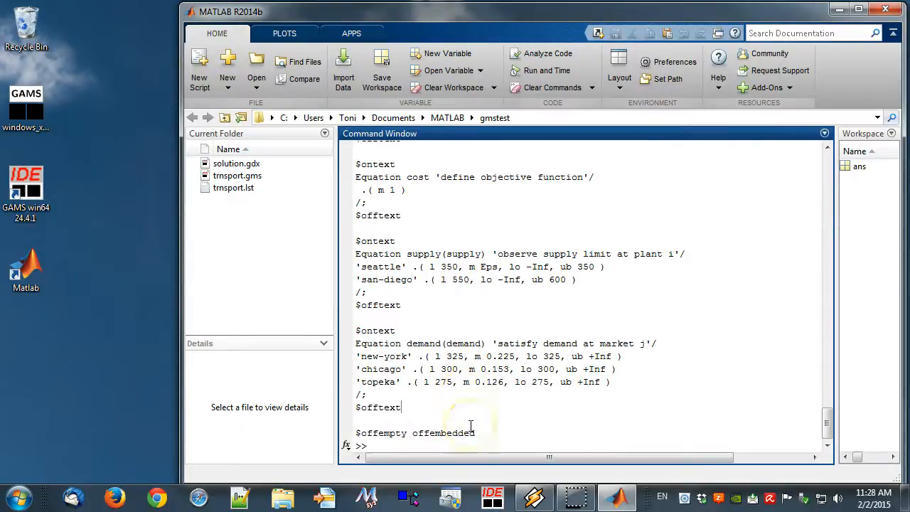
type("irgdx rgdx i")
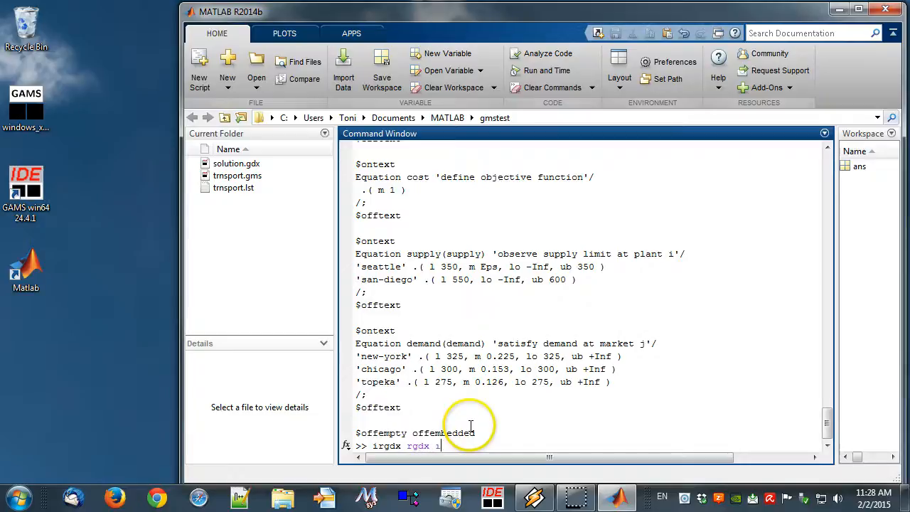
type("wgdx w")
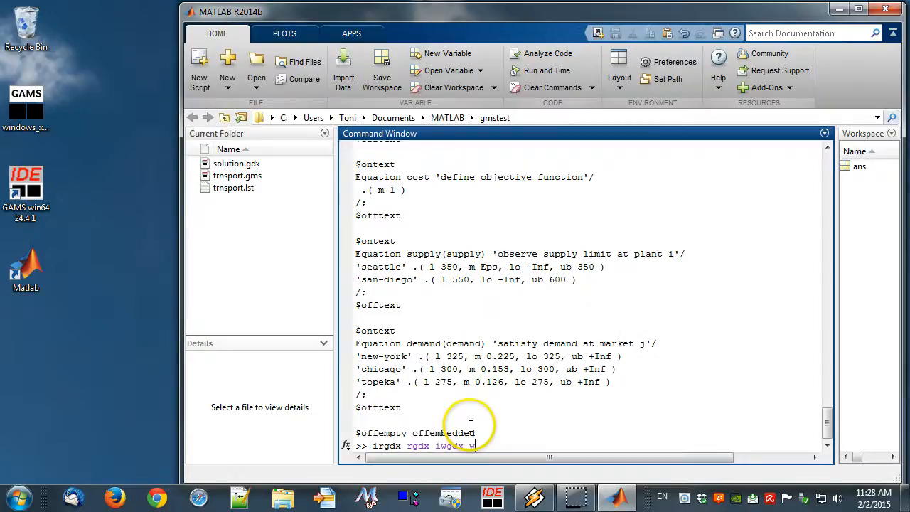
type("gdx")
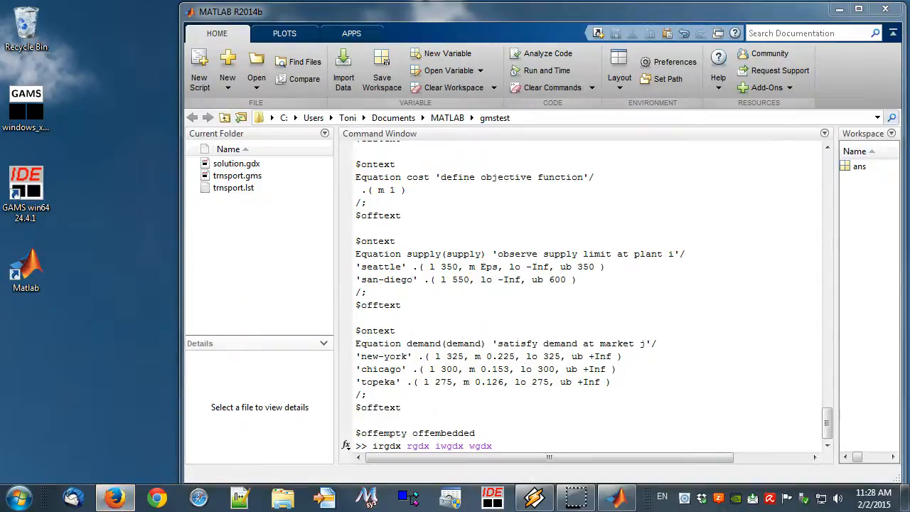
left_click(115, 496)
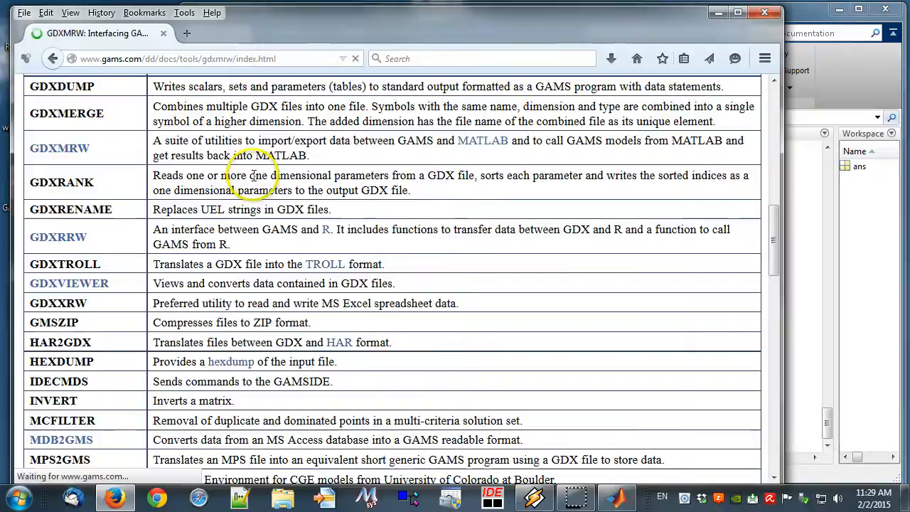
- From the GAMS home page, reach the Contributed Software / GAMS Interfaces Wiki listing GDXMRW
left_click(58, 149)
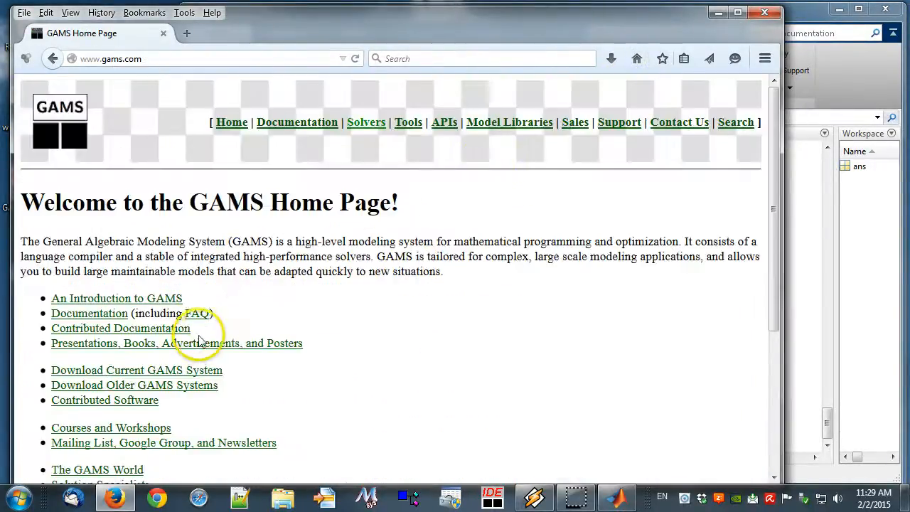
mouse_move(120, 406)
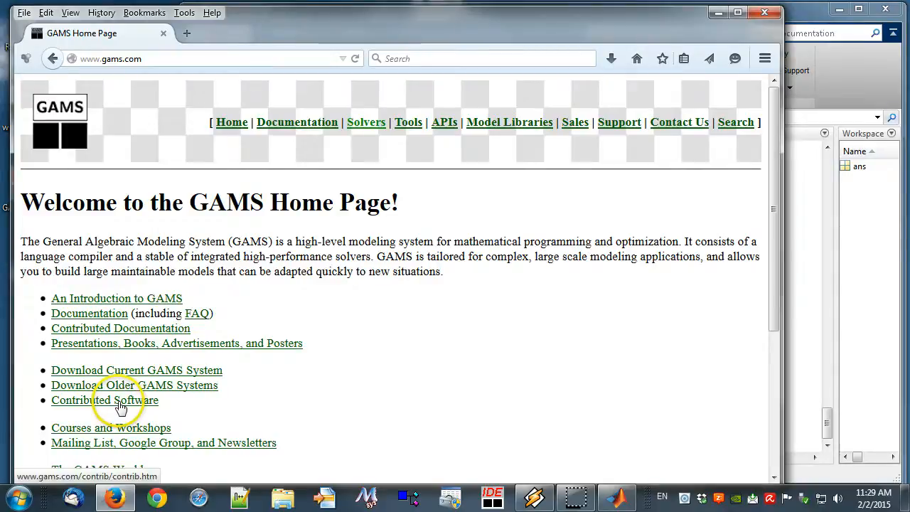
left_click(106, 400)
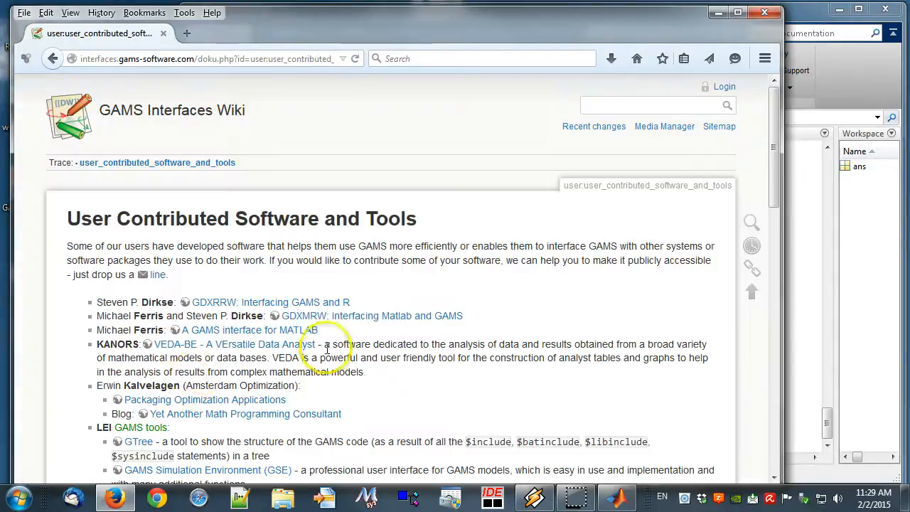